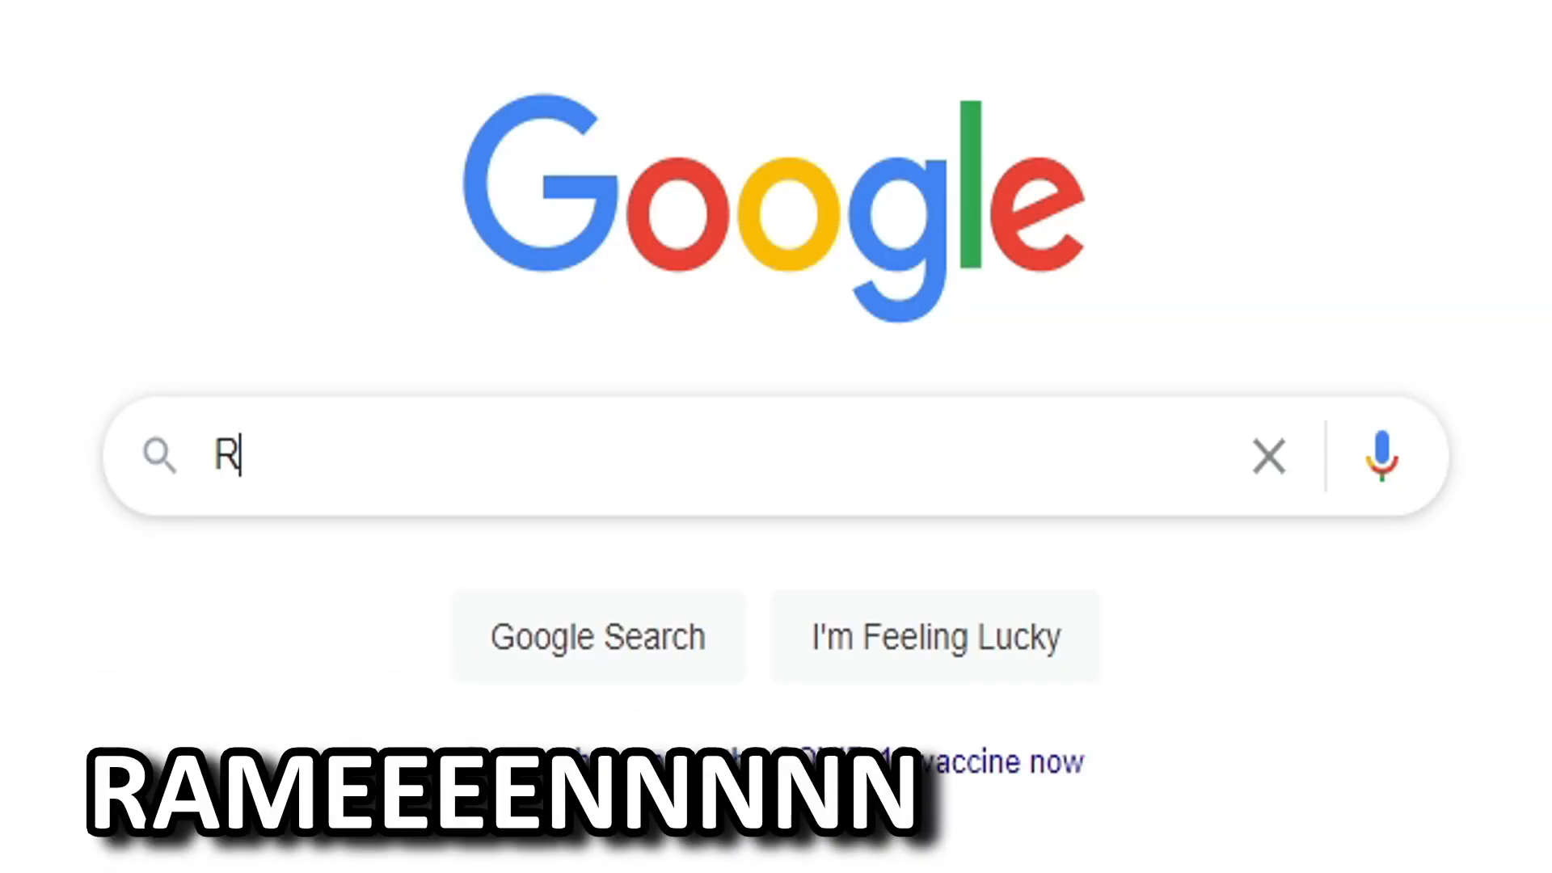
# - Search Google for 'RAMEEEENNN' to bring up the Ramen dish results
pyautogui.write('AMEEEENNN')
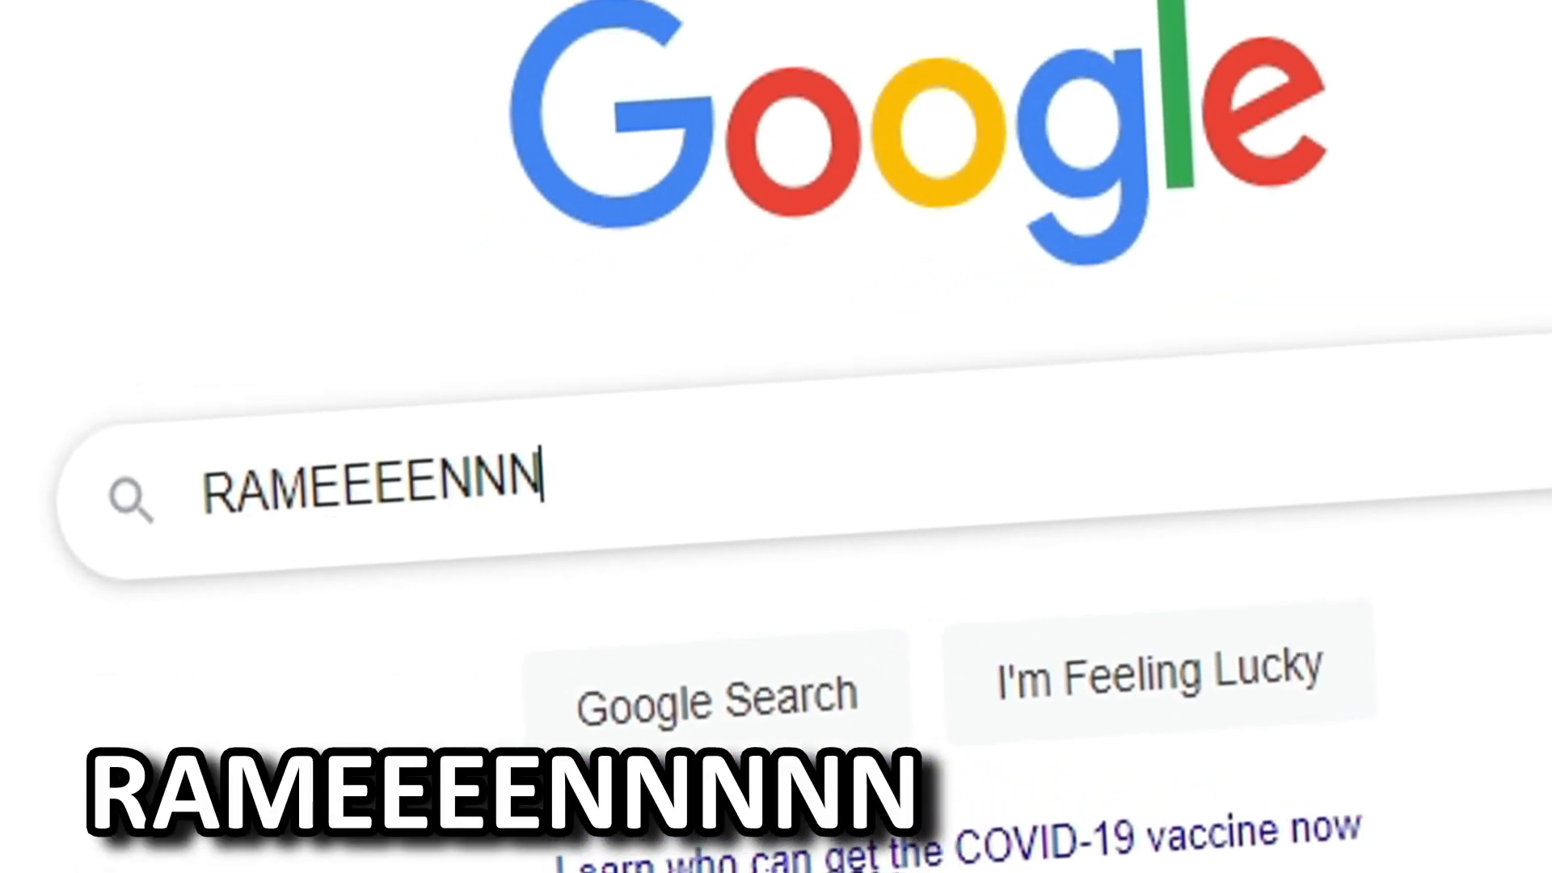
pyautogui.press('Enter')
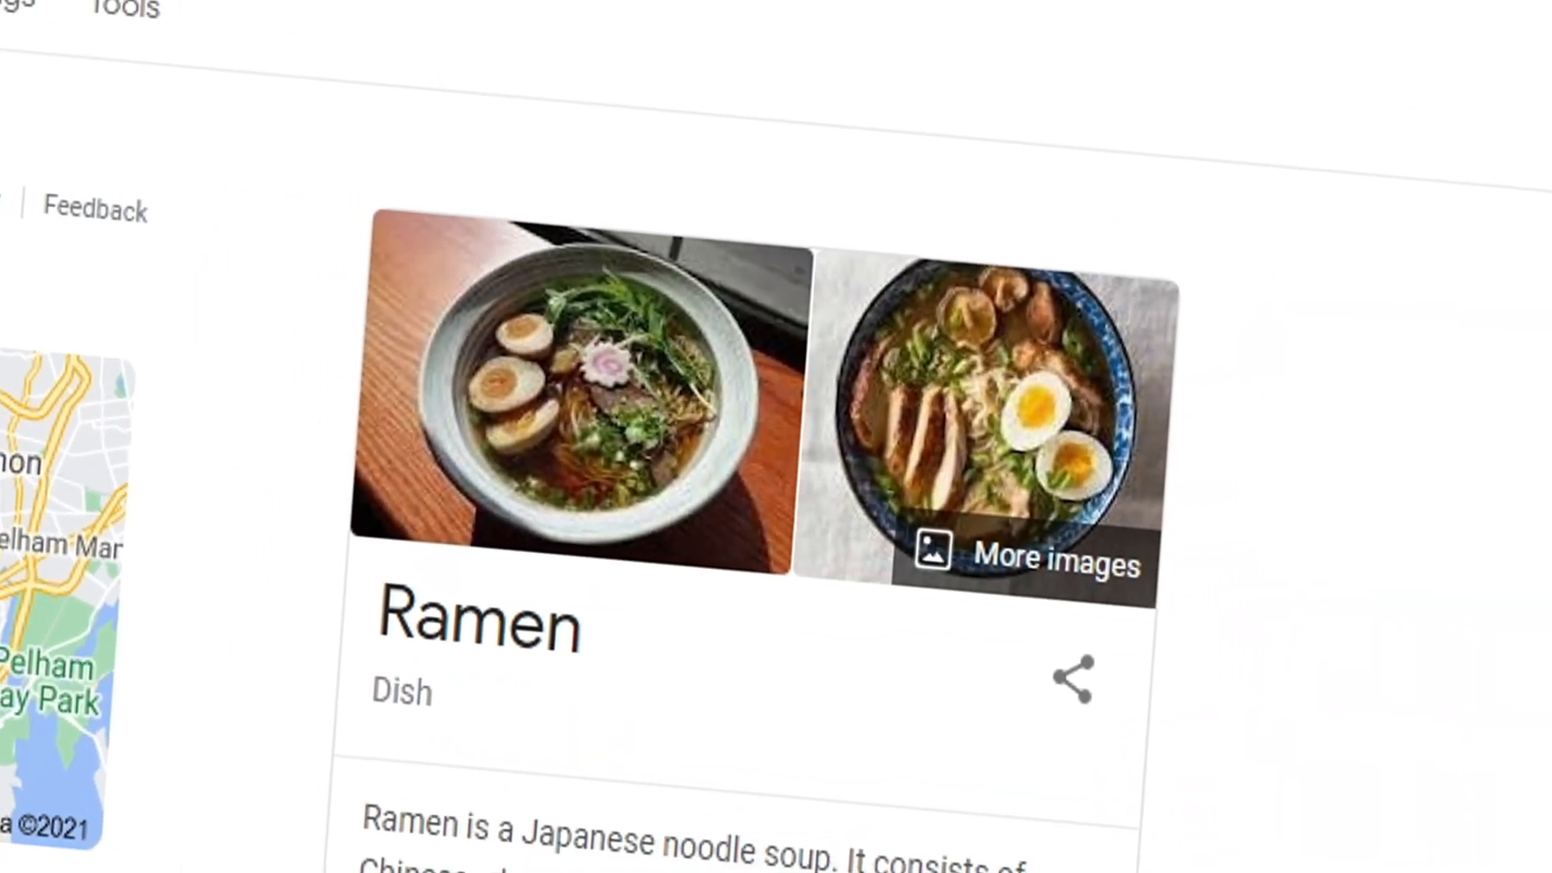
# - Browse the Images results for water, then start a new 'soup w' search
pyautogui.click(1025, 556)
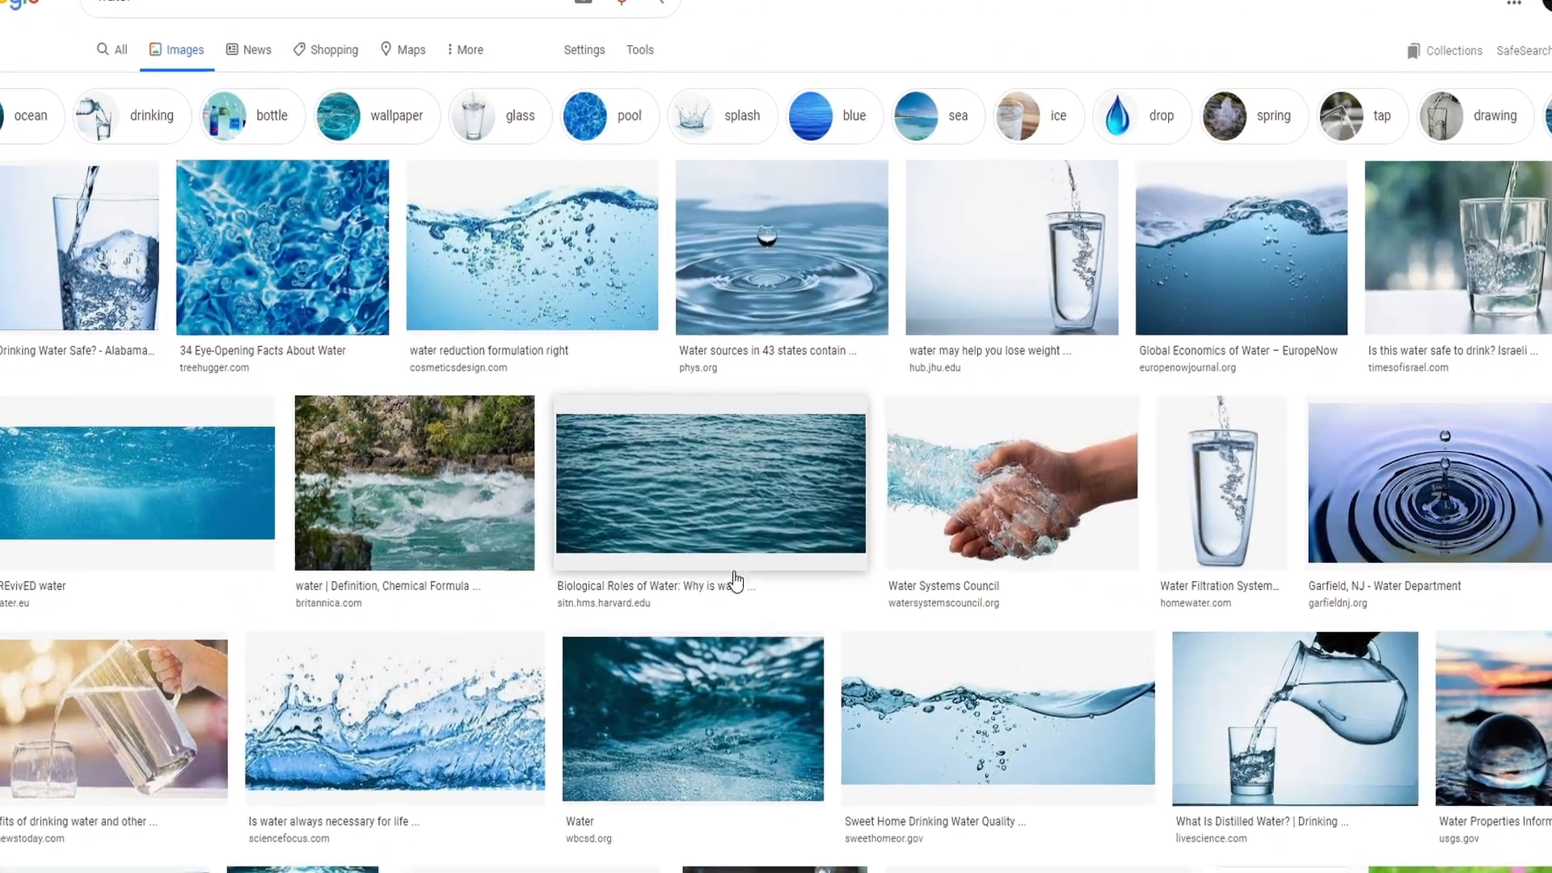
pyautogui.scroll(-3)
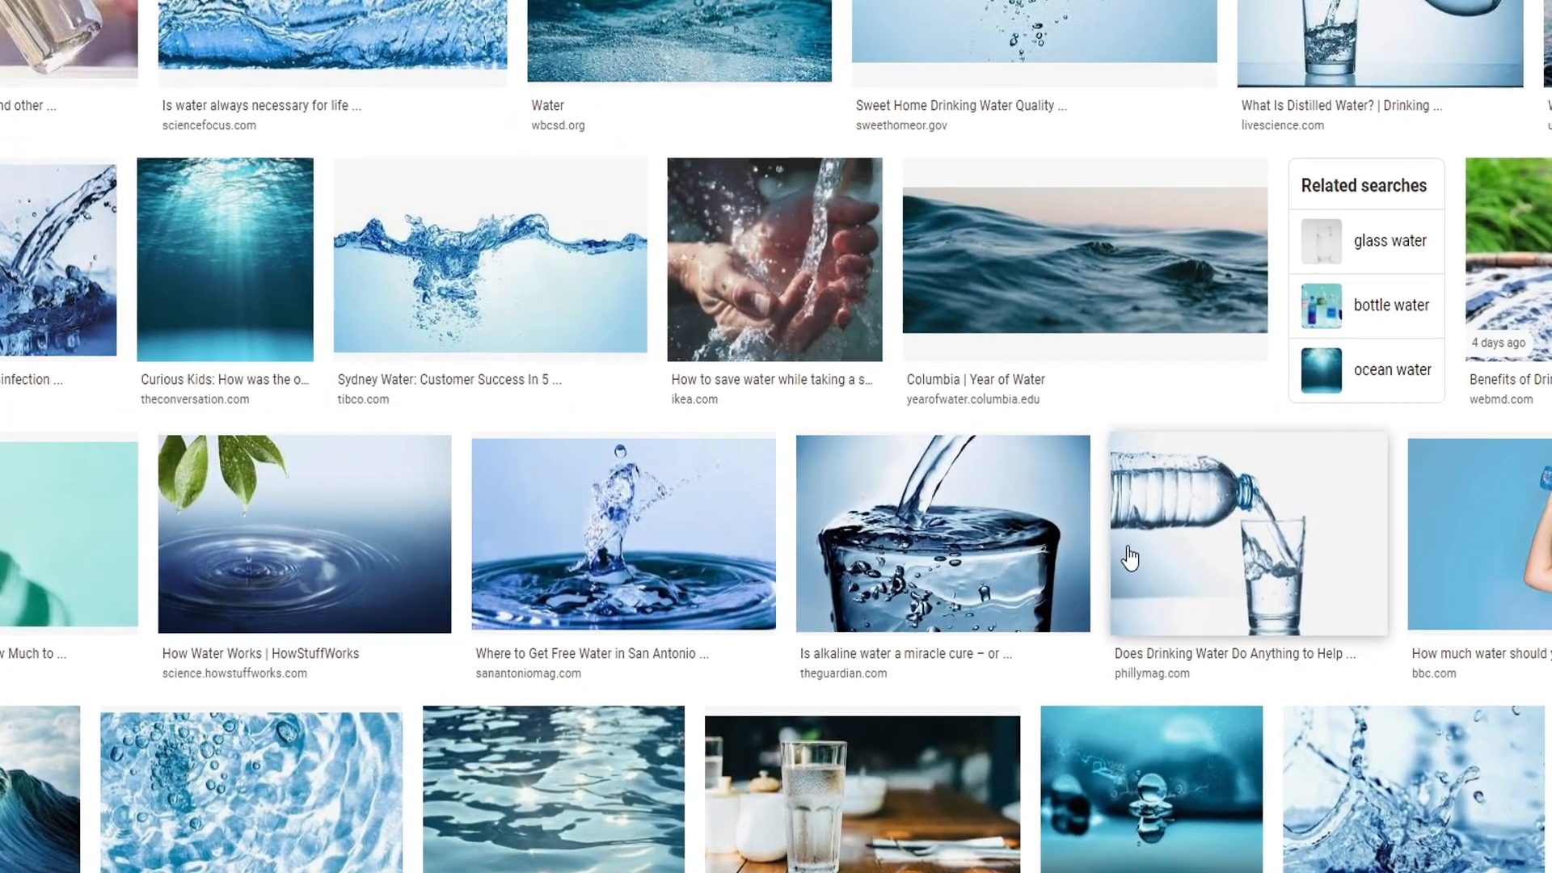
pyautogui.scroll(-3)
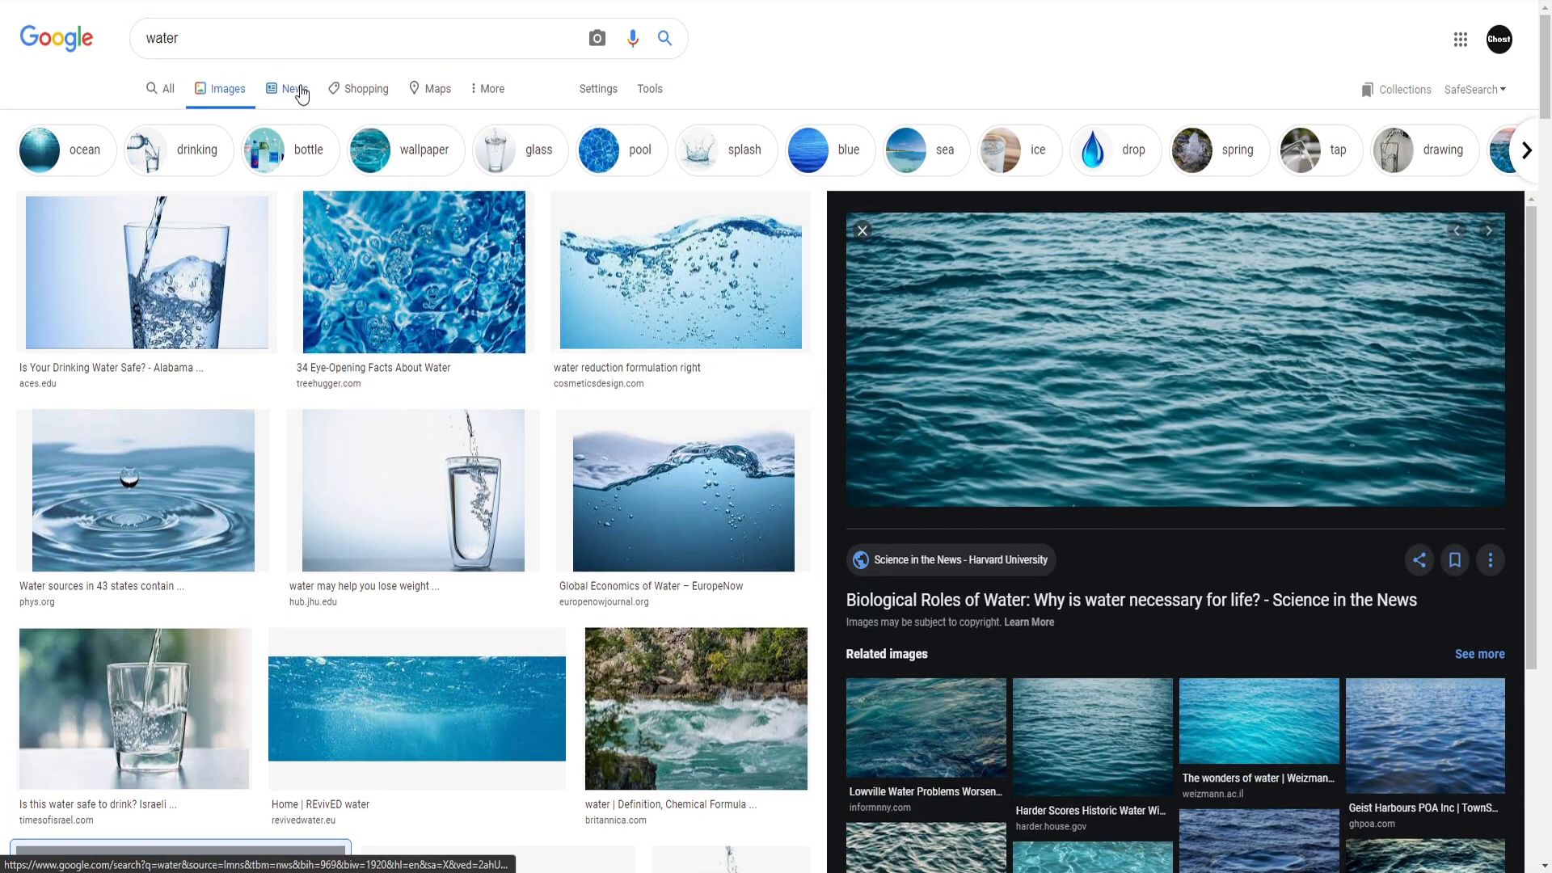
pyautogui.write('soup w')
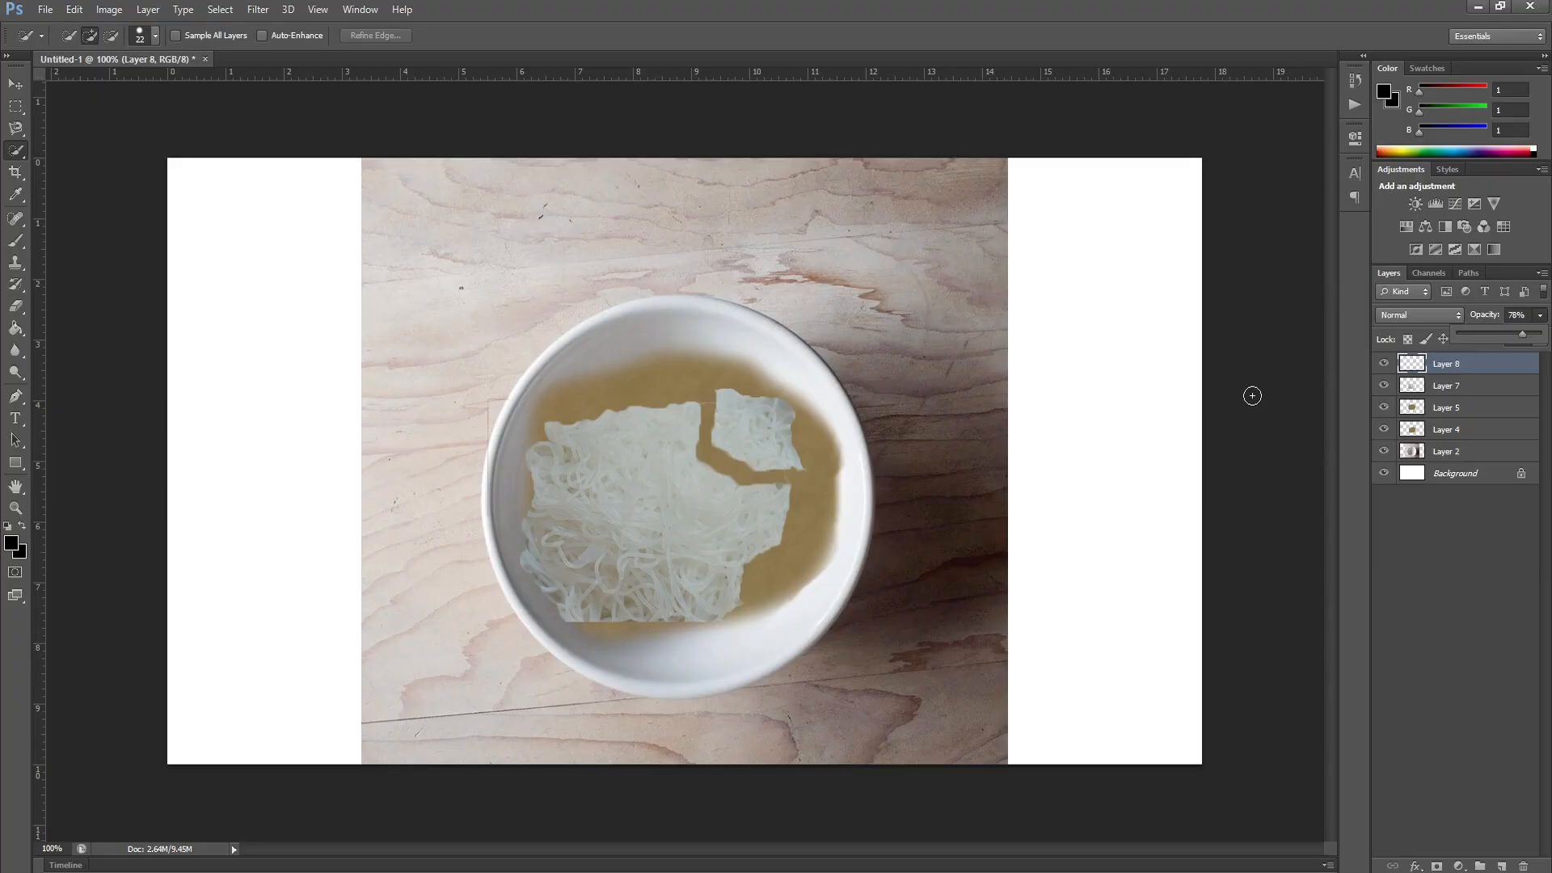
# - Lower the noodle layer's opacity so the noodles sit in the broth
pyautogui.click(1445, 385)
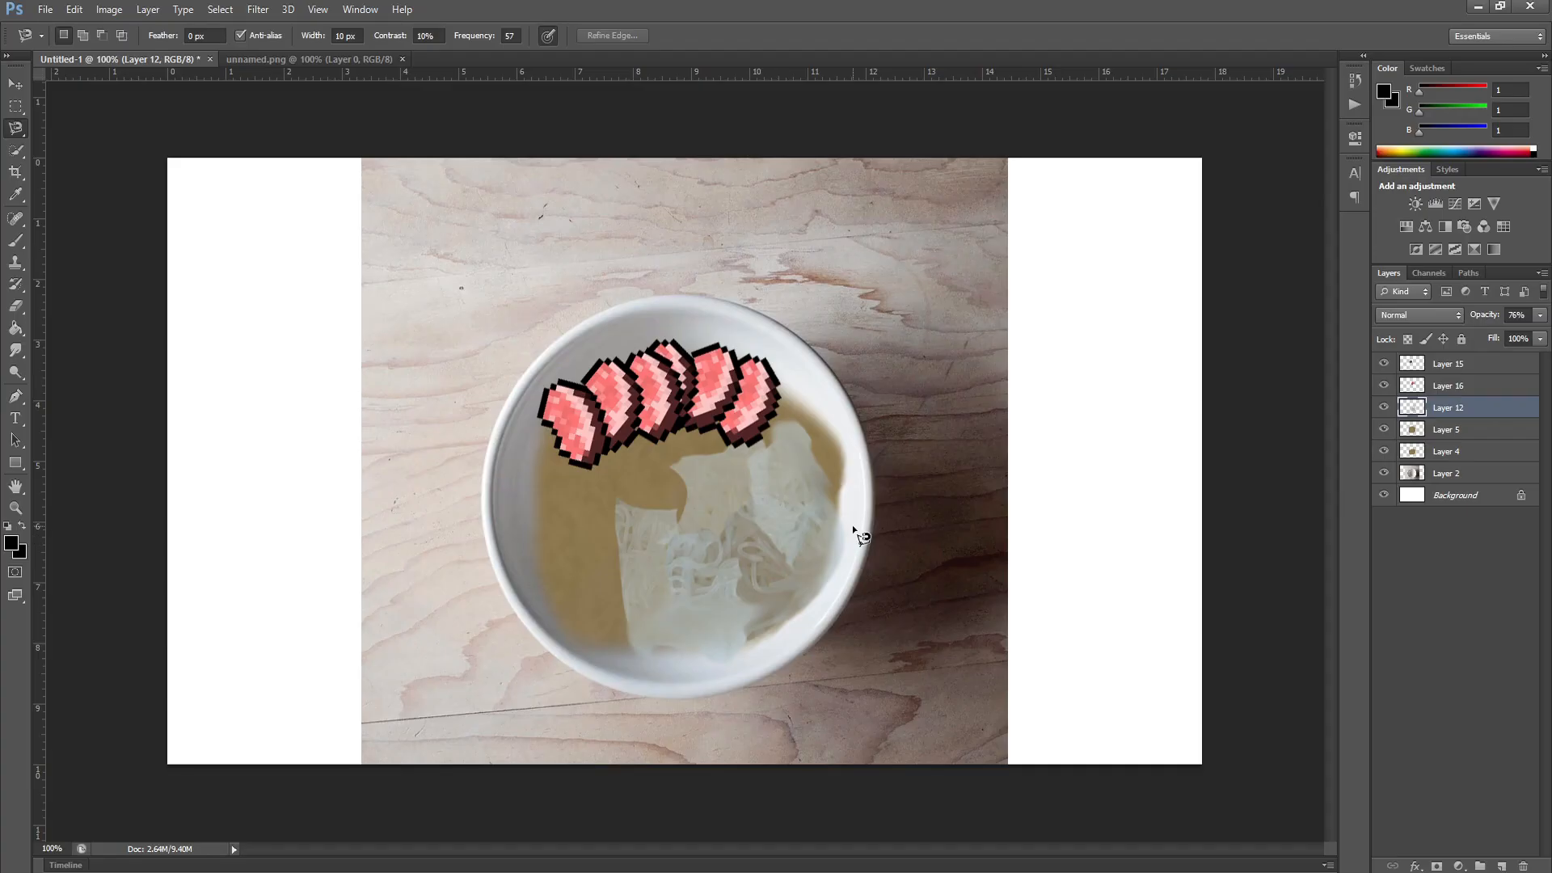
pyautogui.moveTo(791, 817)
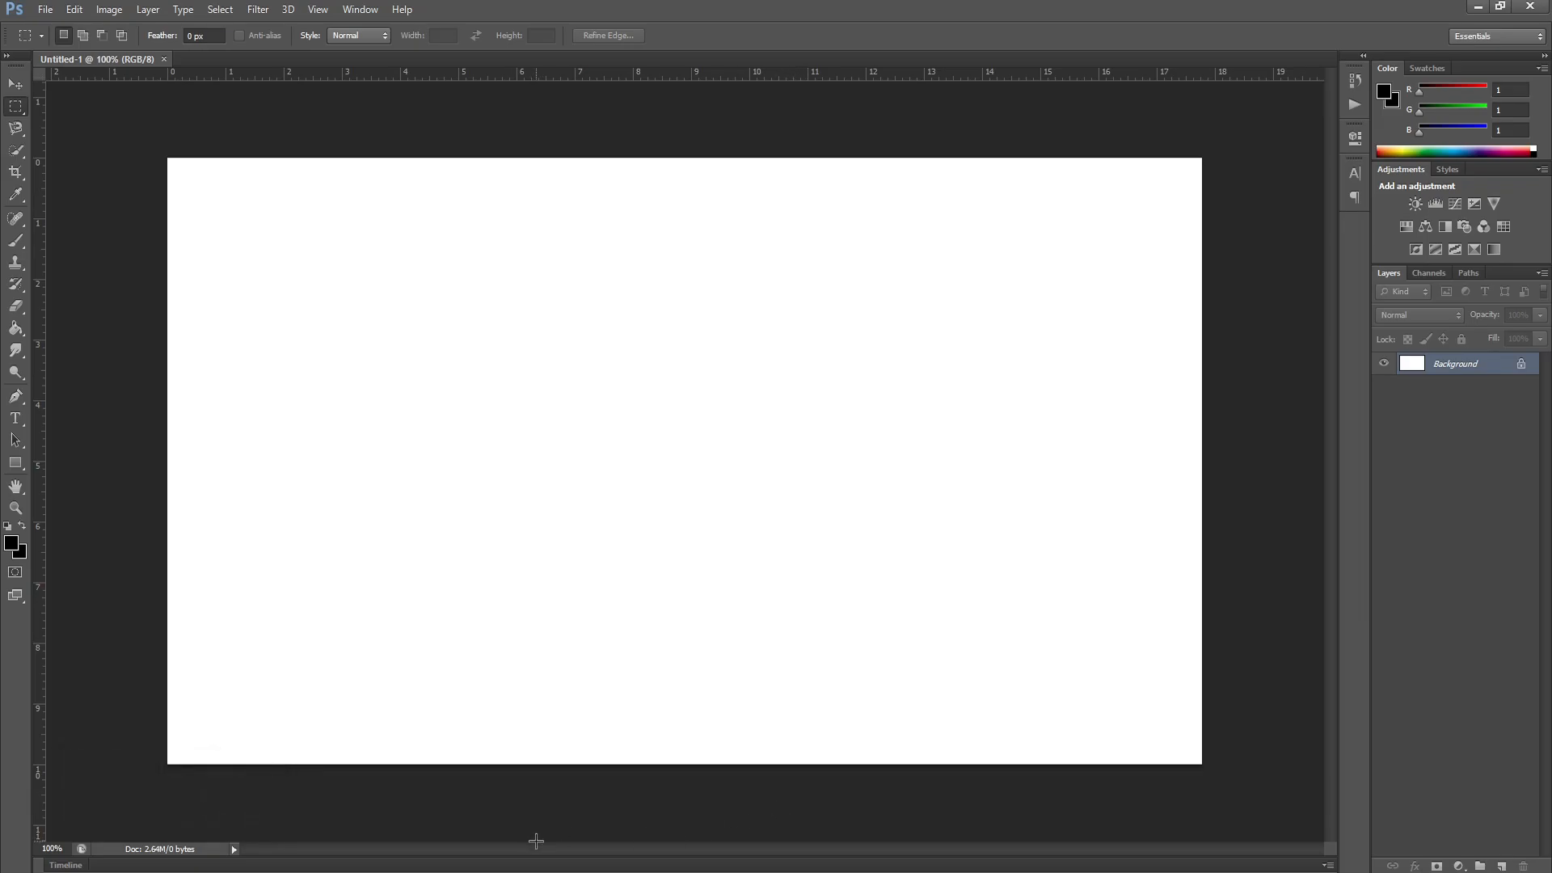
pyautogui.moveTo(968, 840)
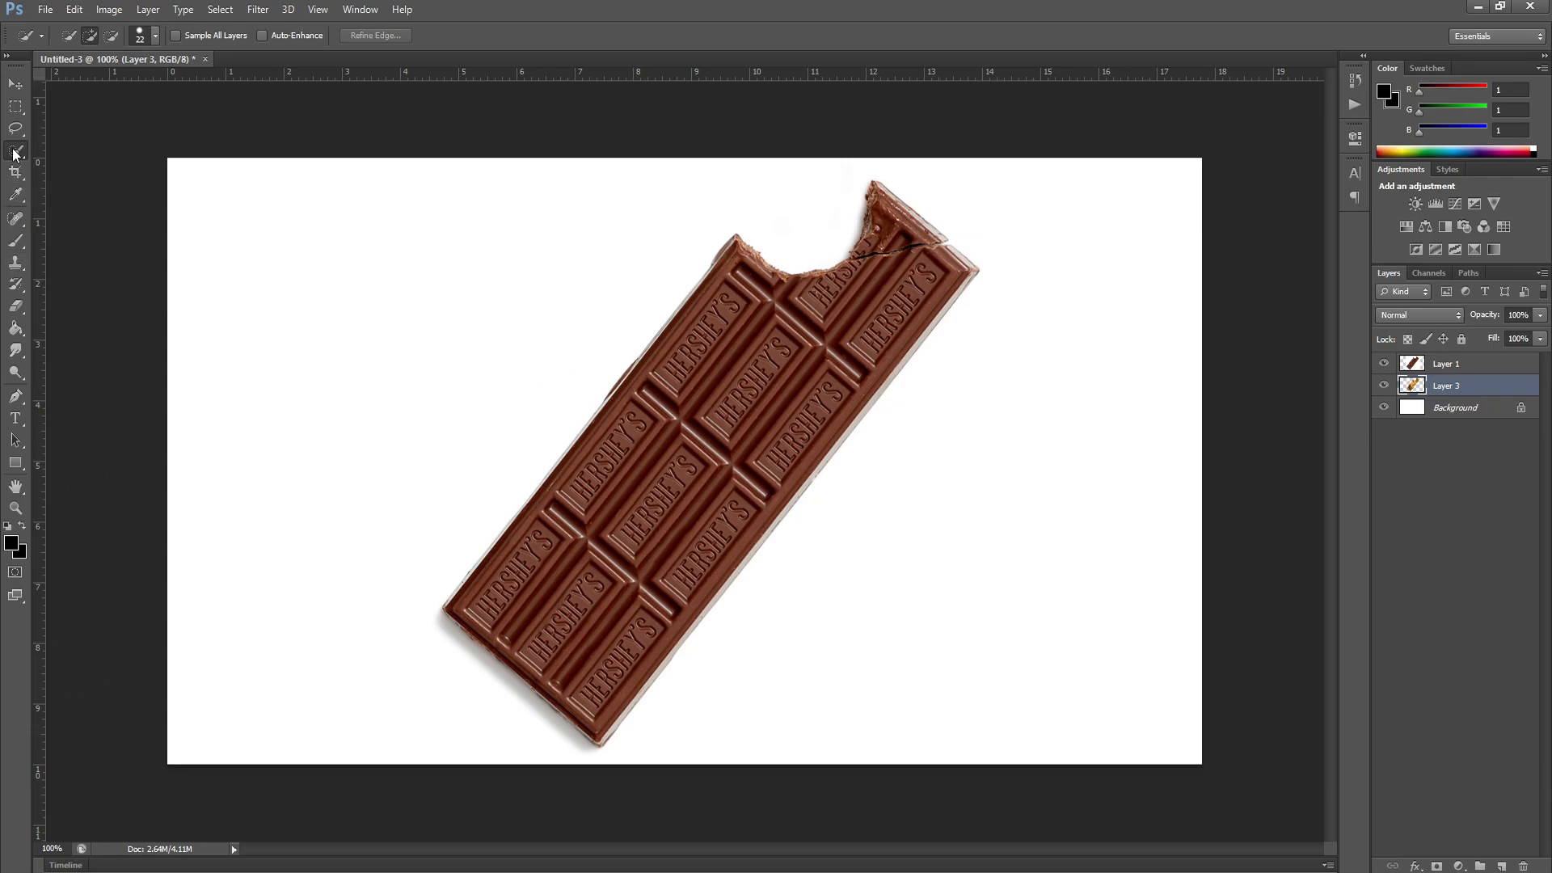
# - Pick the Quick Selection tool to cut out the rotated chocolate bar
pyautogui.click(14, 152)
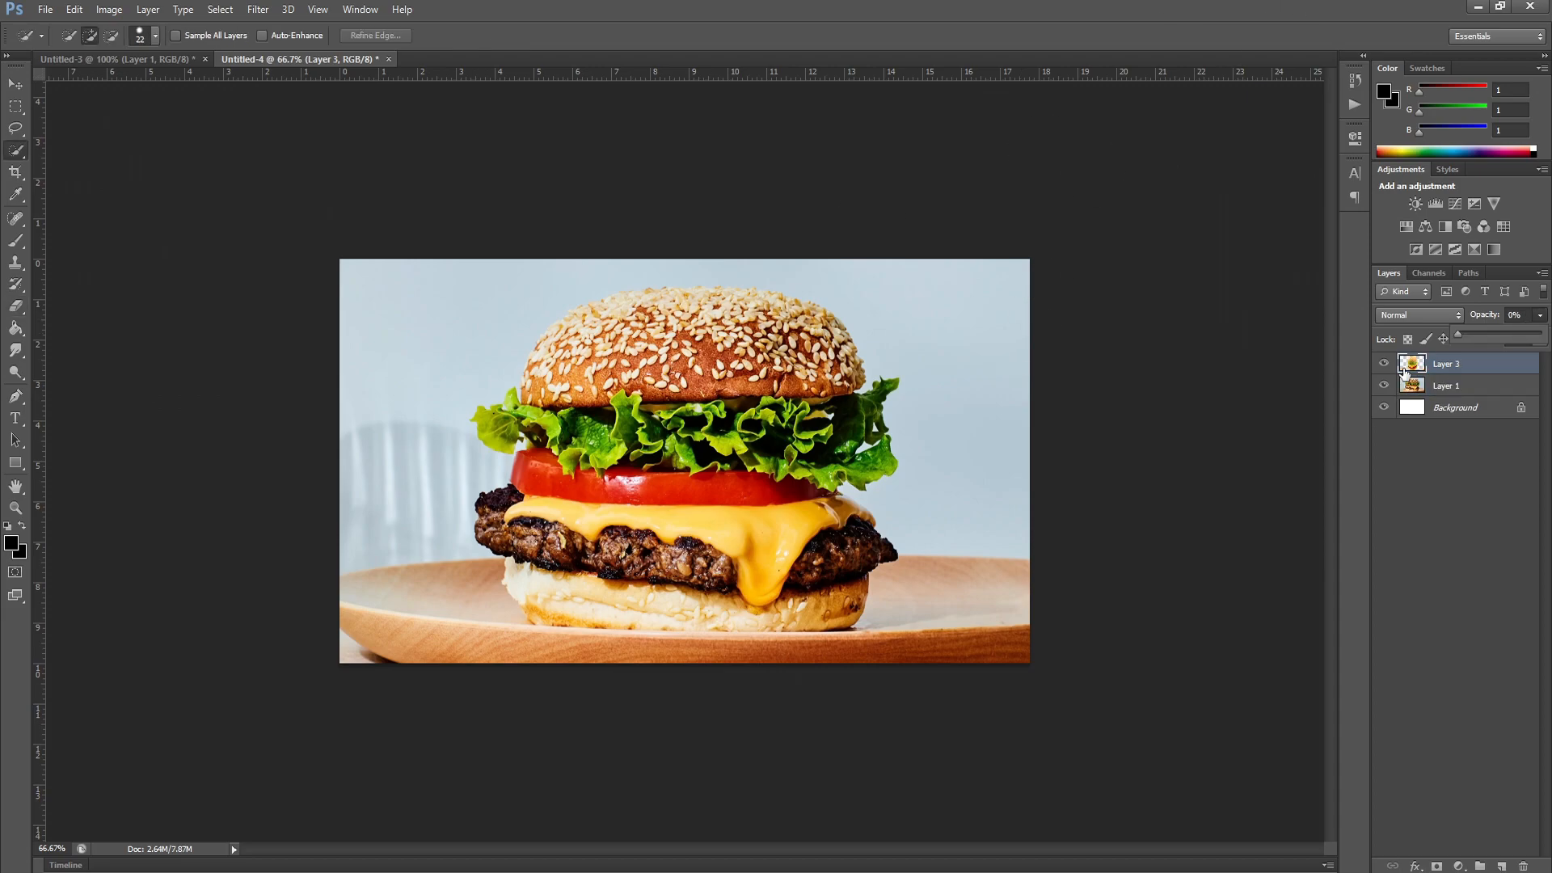
# - Lower the cheeseburger layer's opacity and scale the gummy burger to fit the plate
pyautogui.moveTo(1445, 385); pyautogui.dragTo(1445, 359)
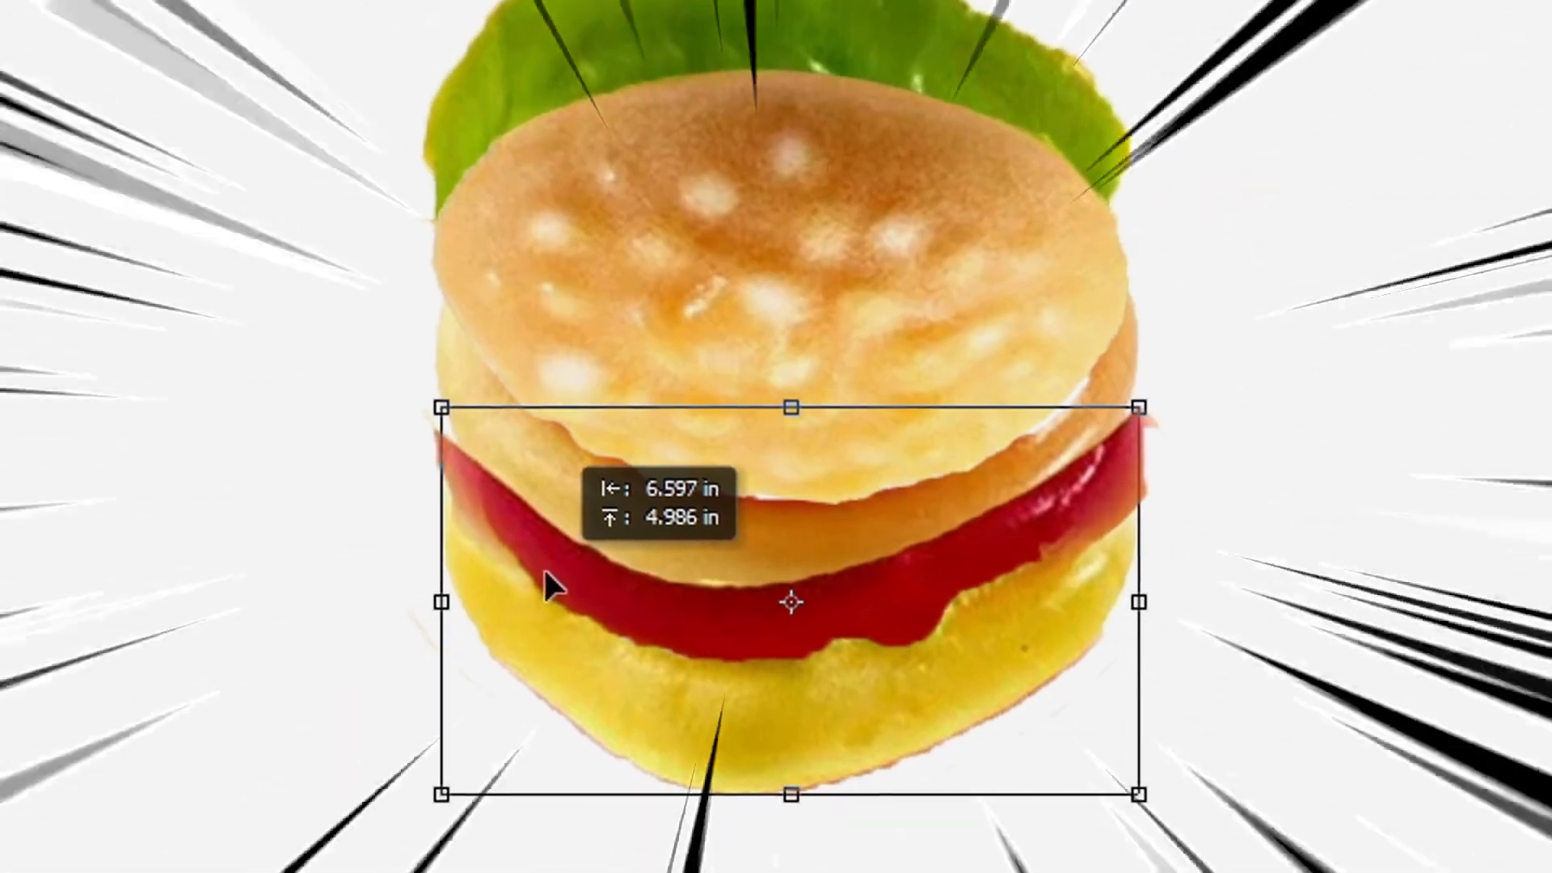
pyautogui.moveTo(550, 589); pyautogui.dragTo(845, 722)
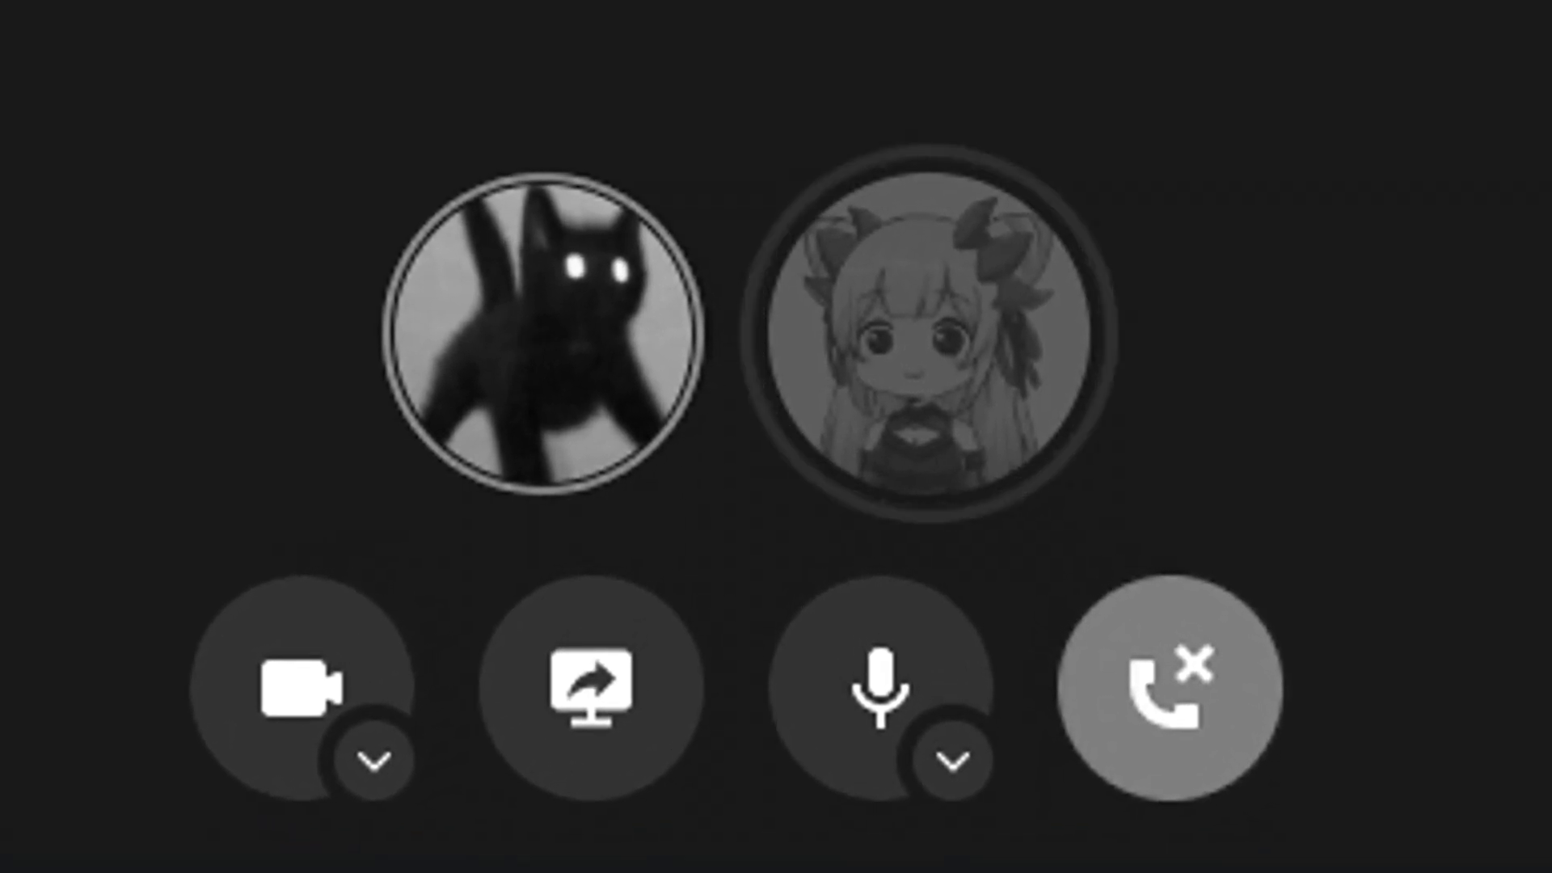
# - Upload the pixel-pork ramen picture into the Discord direct message
pyautogui.click(1166, 689)
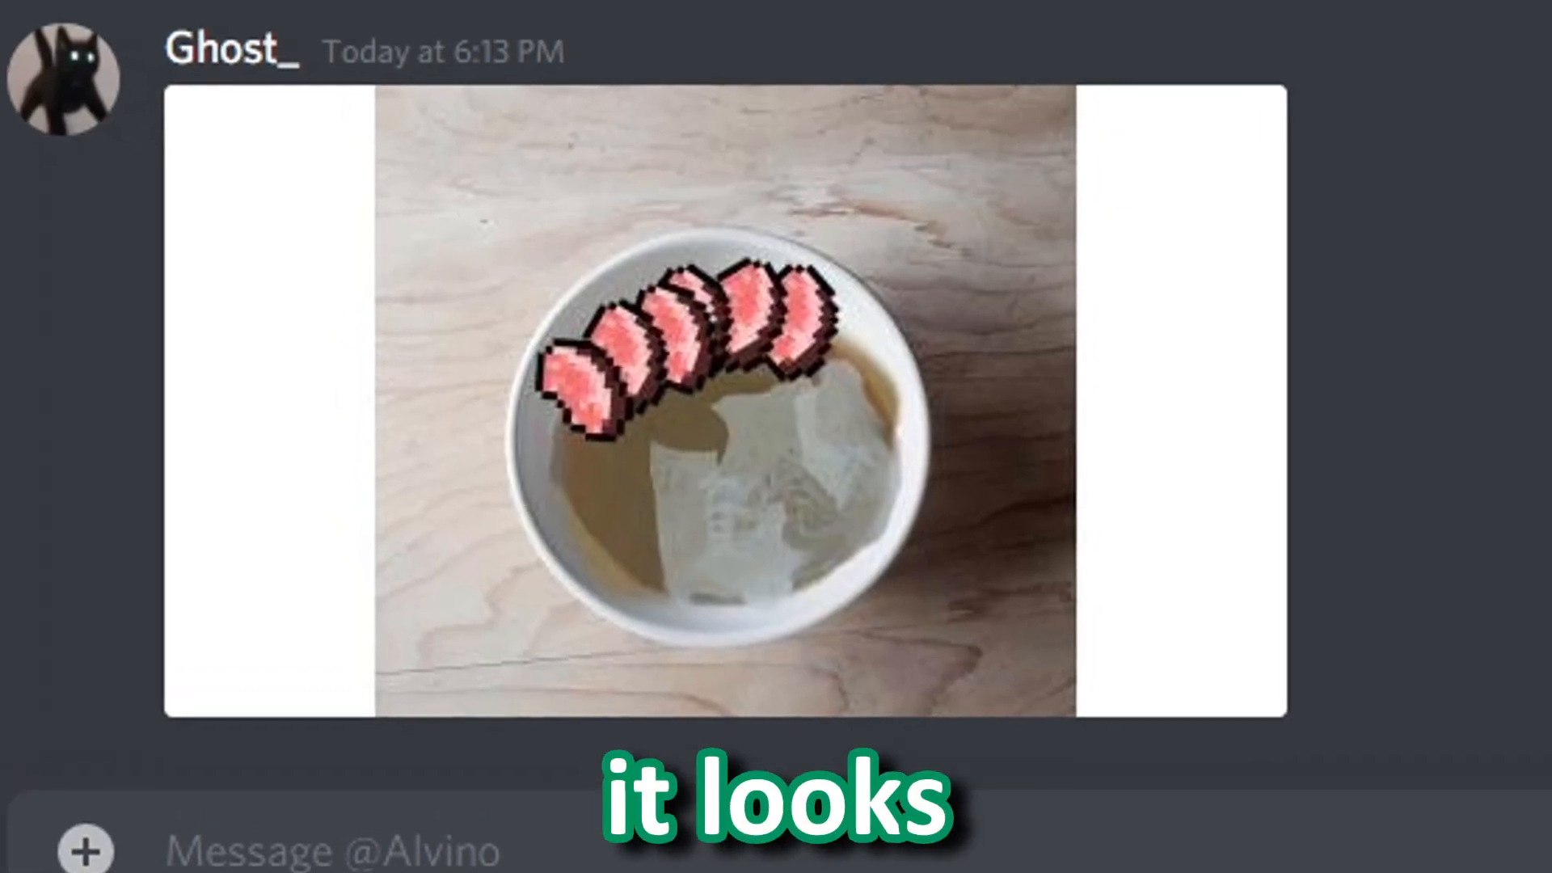